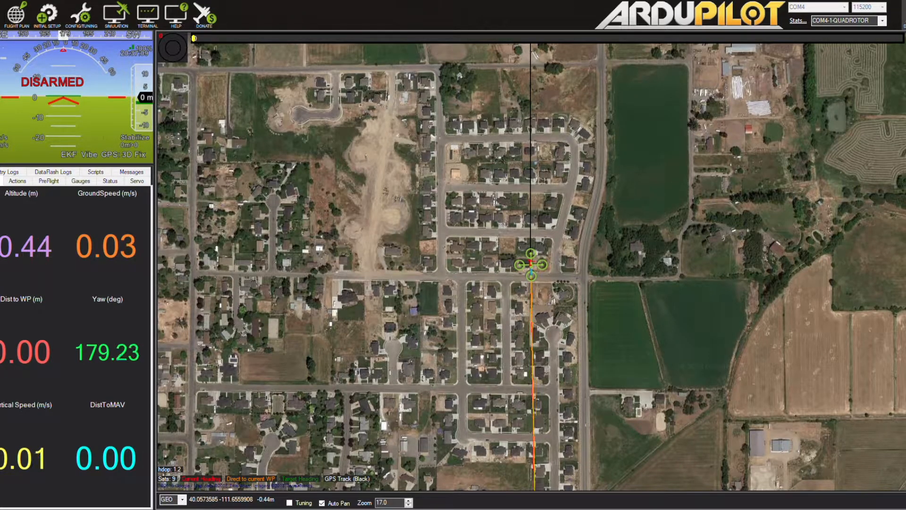
# Switch from the flight map to the CONFIG/TUNING screen.
pyautogui.click(83, 12)
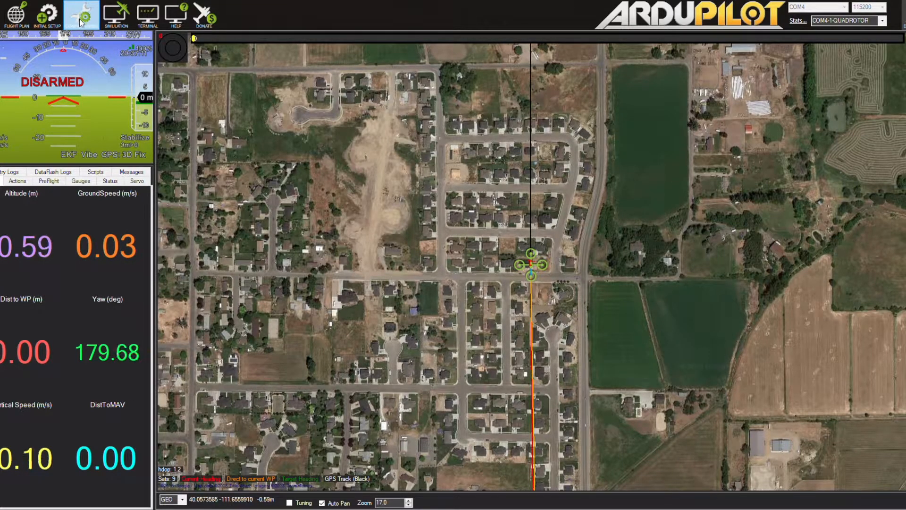
pyautogui.click(79, 14)
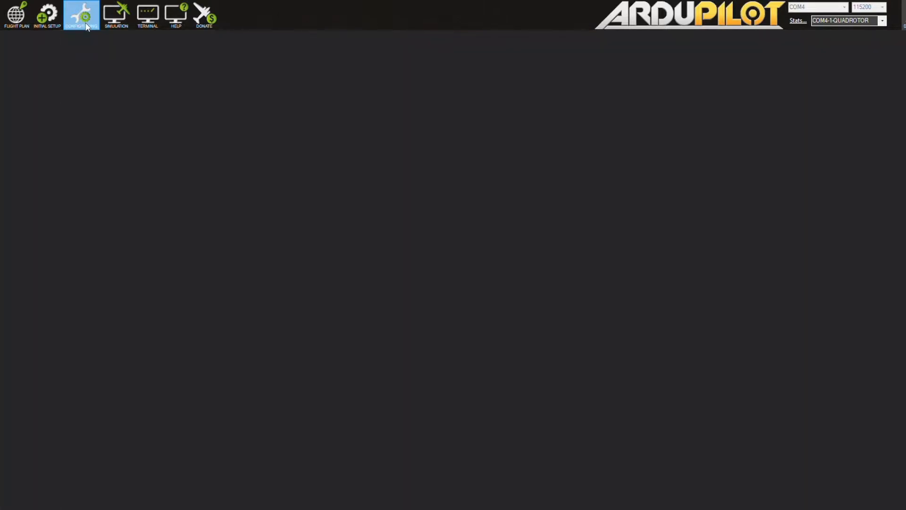
# Check Extended Tuning shows Ch8 Opt as Gripper, then show the full parameter list.
pyautogui.click(82, 13)
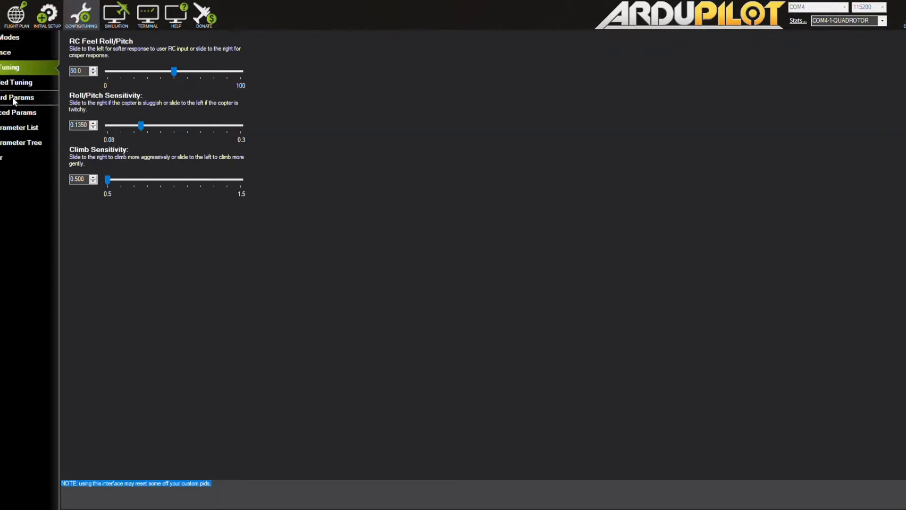
pyautogui.click(19, 83)
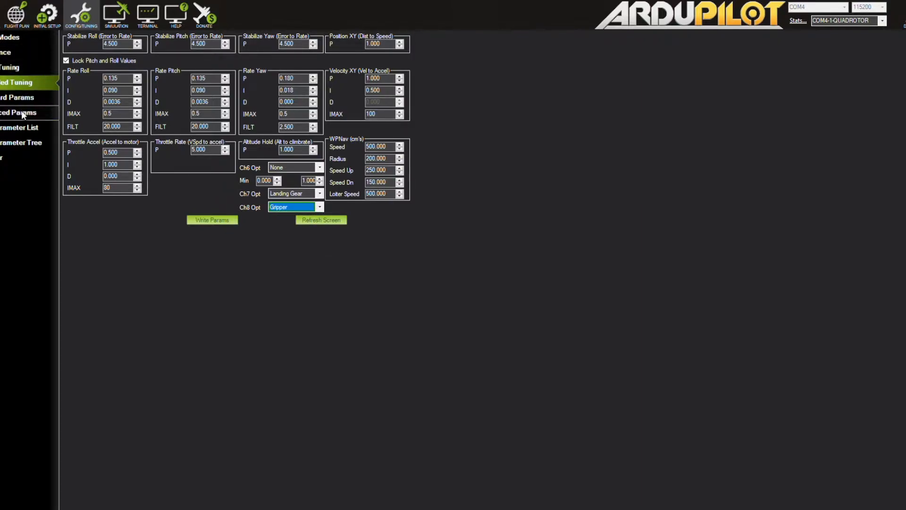
pyautogui.click(16, 127)
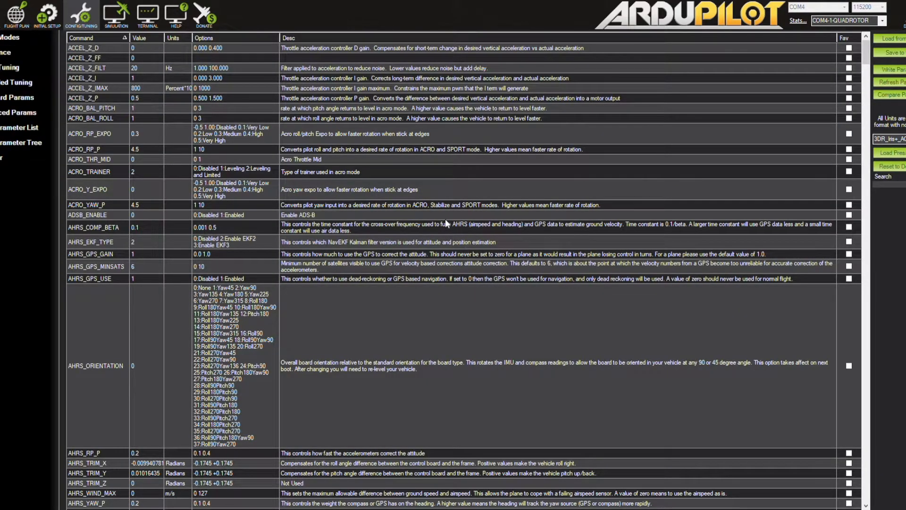
pyautogui.moveTo(555, 209)
pyautogui.write('grip')
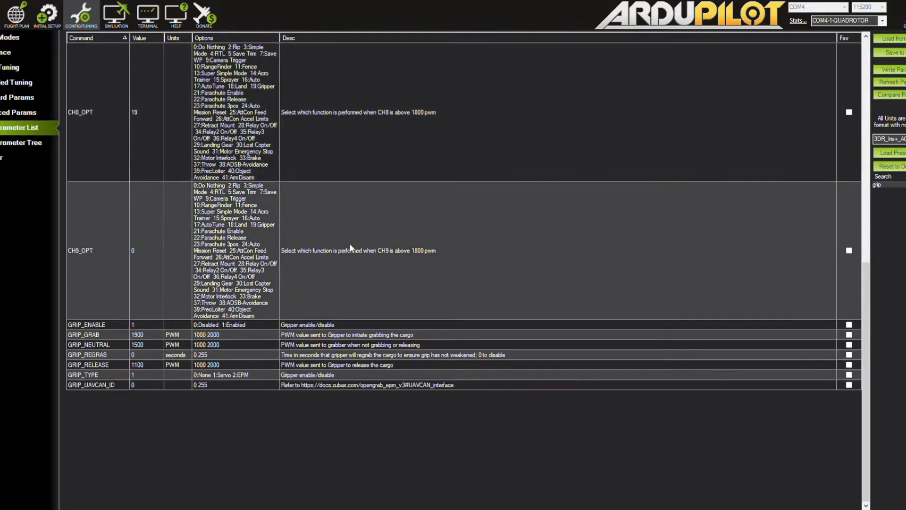
pyautogui.moveTo(70, 346)
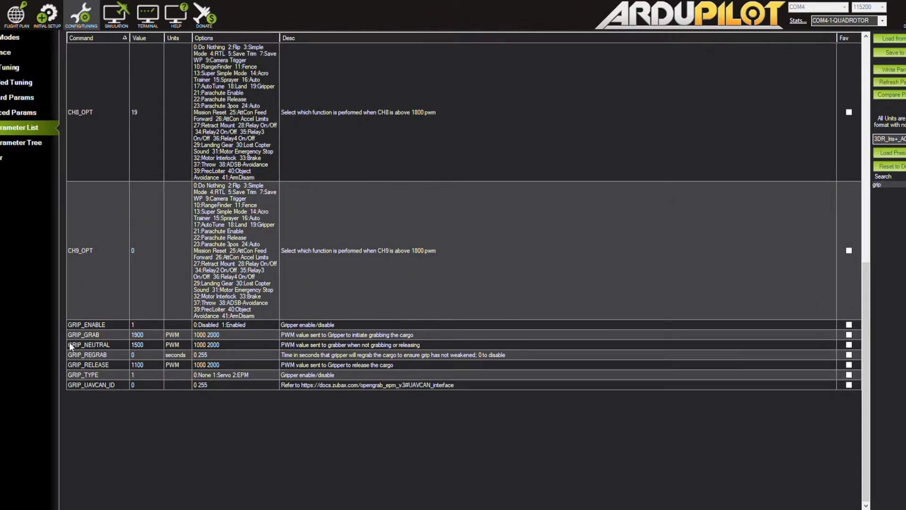
pyautogui.moveTo(122, 331)
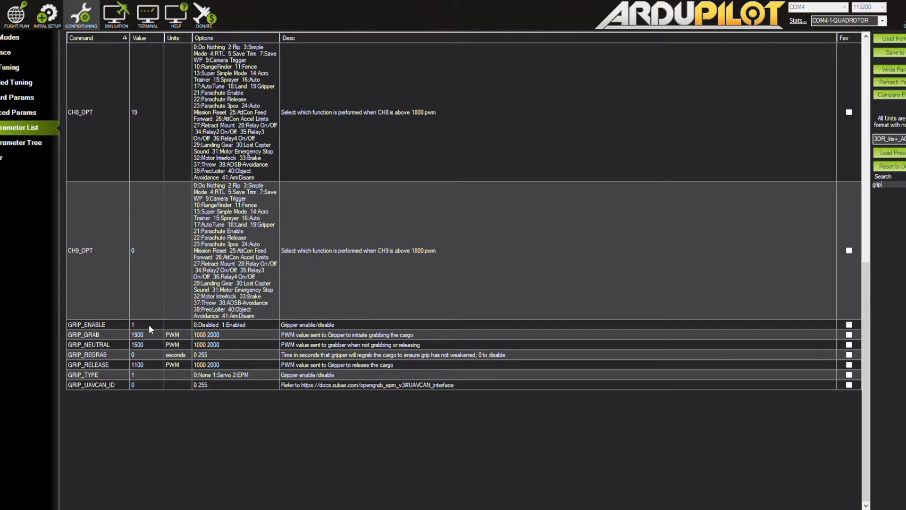
pyautogui.moveTo(145, 329)
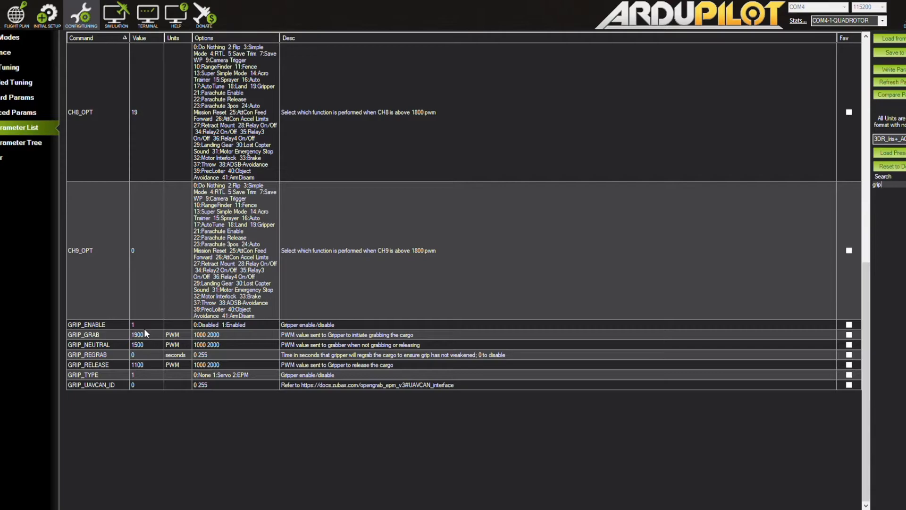
pyautogui.moveTo(145, 344)
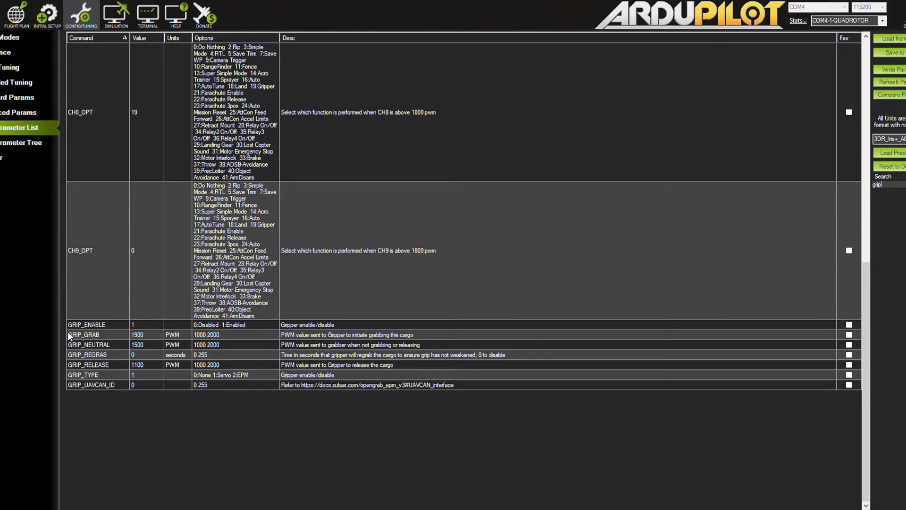
pyautogui.moveTo(99, 342)
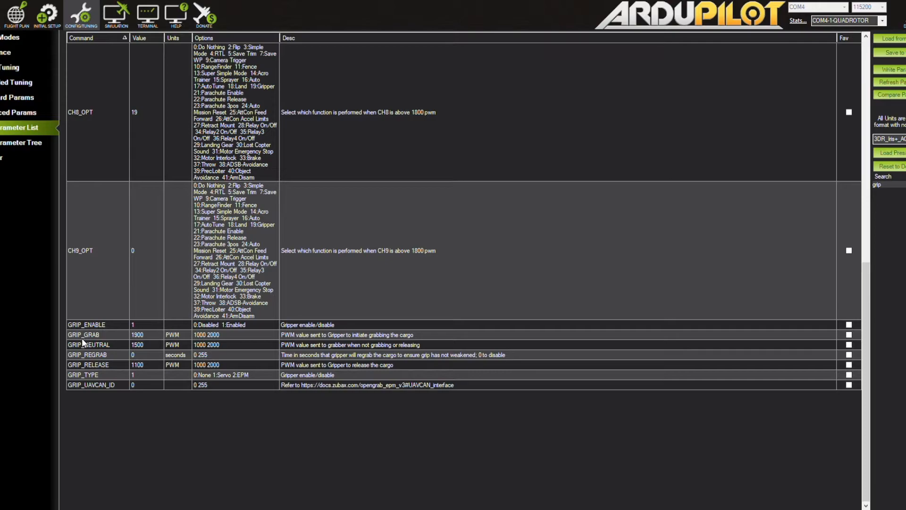
pyautogui.moveTo(87, 349)
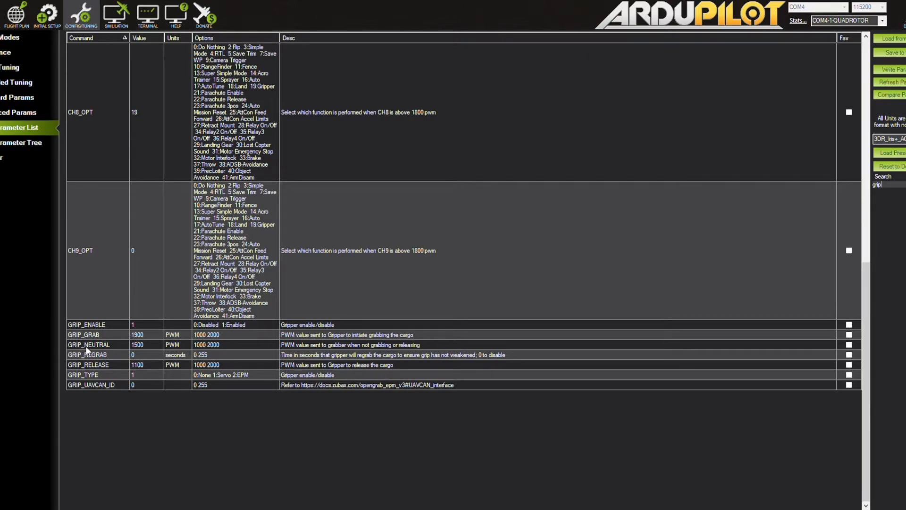
pyautogui.moveTo(102, 359)
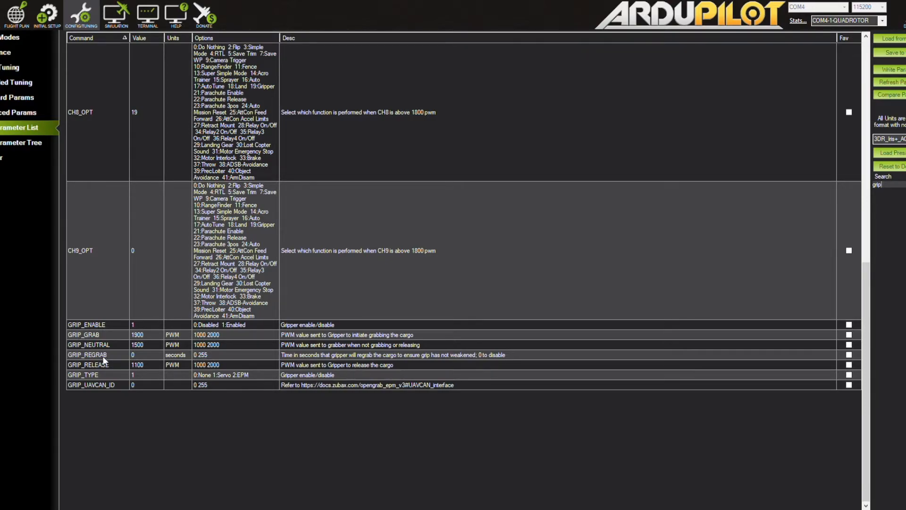
pyautogui.moveTo(108, 377)
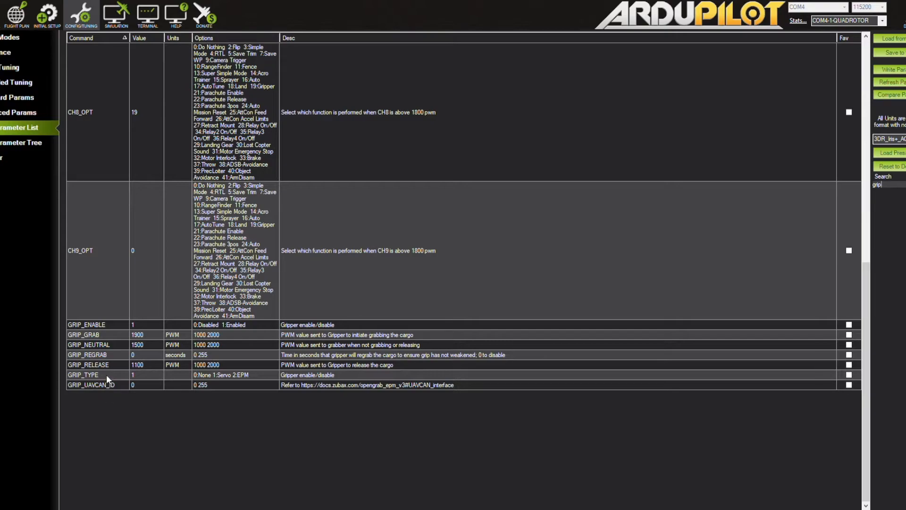
pyautogui.moveTo(108, 364)
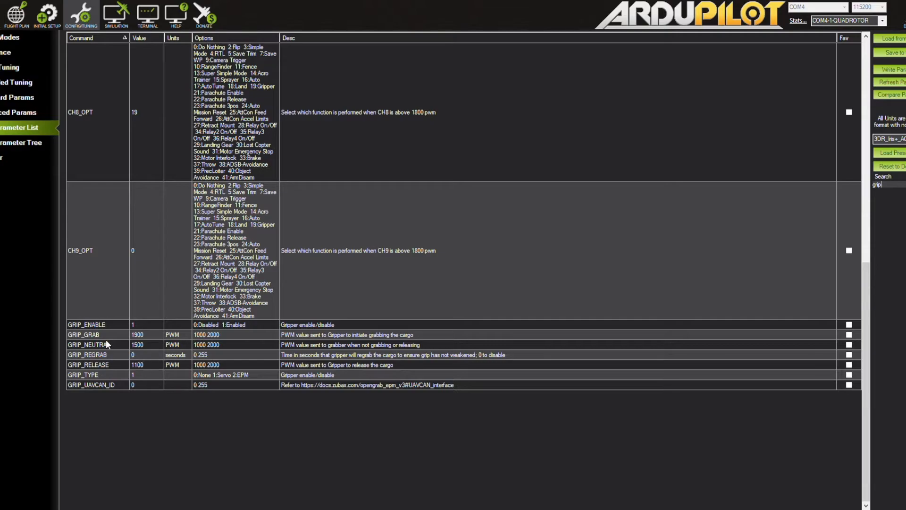
pyautogui.moveTo(105, 329)
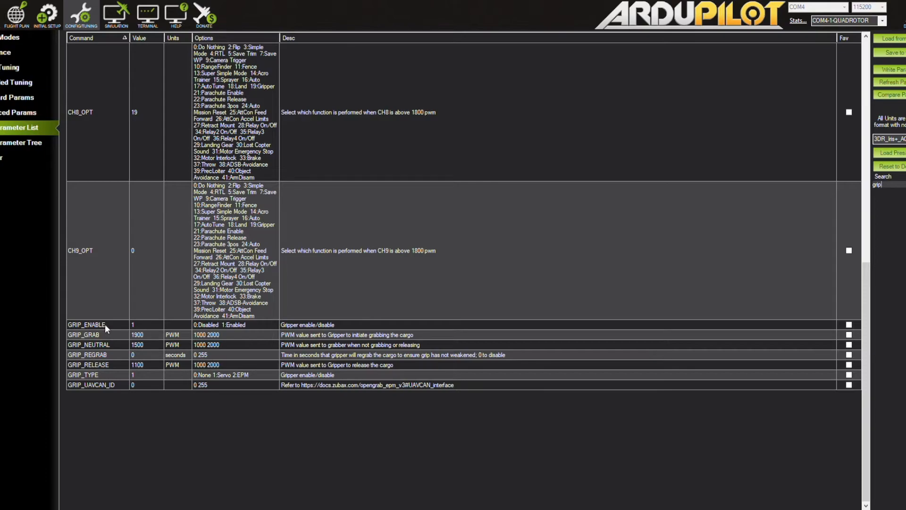
pyautogui.moveTo(150, 338)
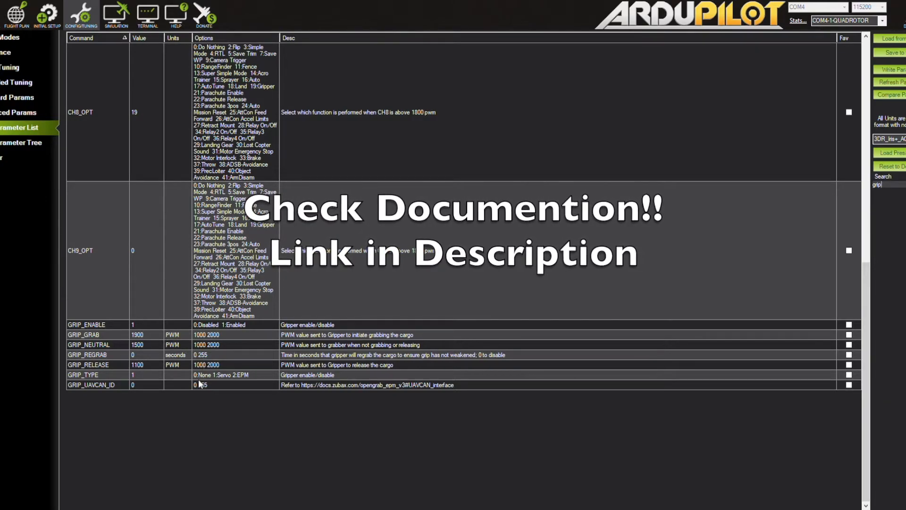
pyautogui.moveTo(188, 395)
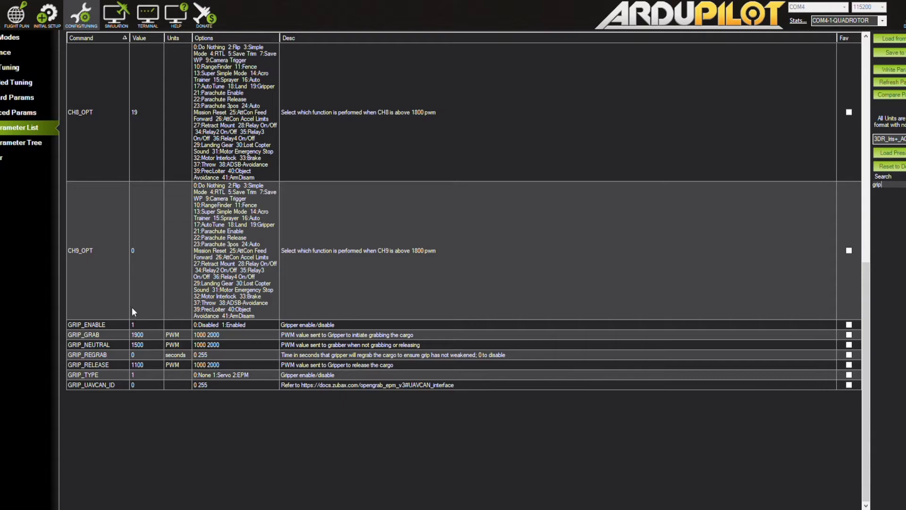
pyautogui.moveTo(131, 302)
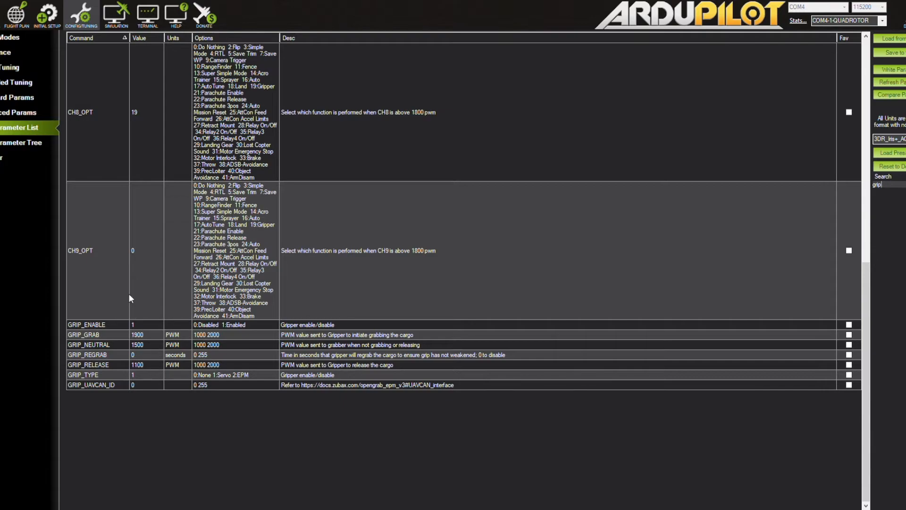
pyautogui.moveTo(28, 70)
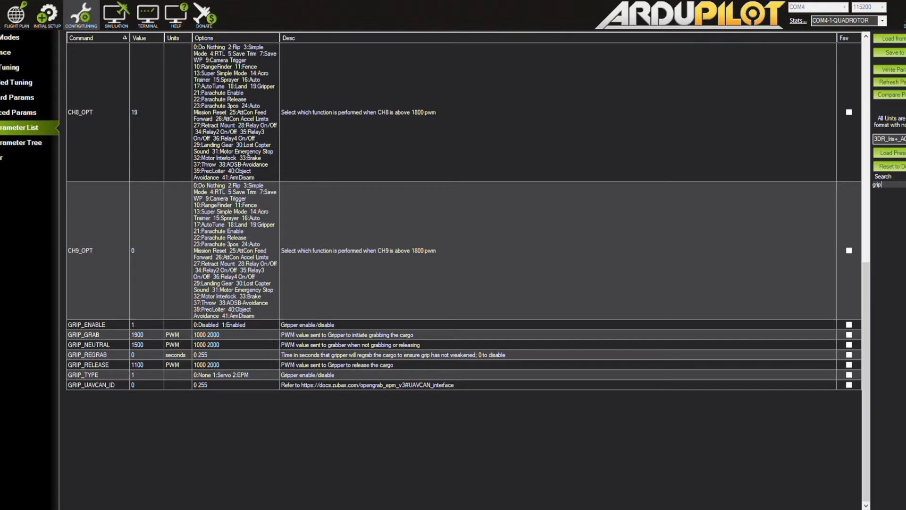
pyautogui.moveTo(19, 113)
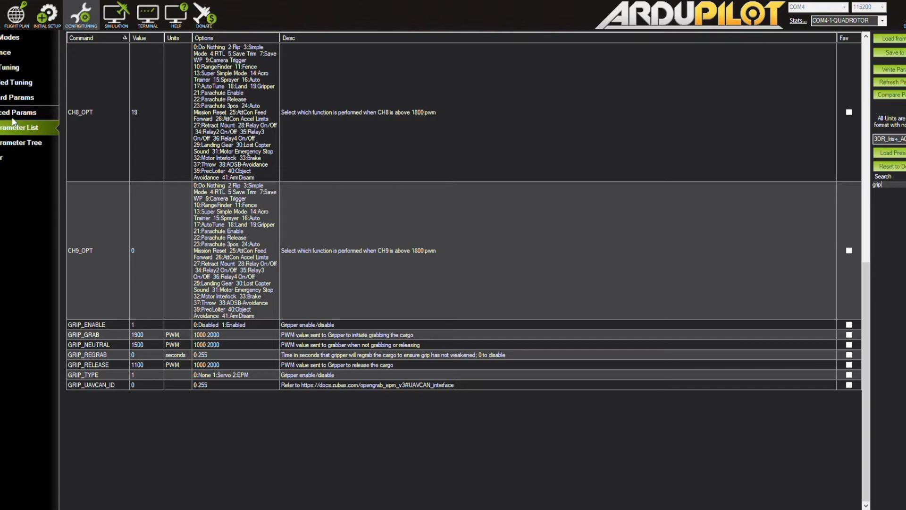